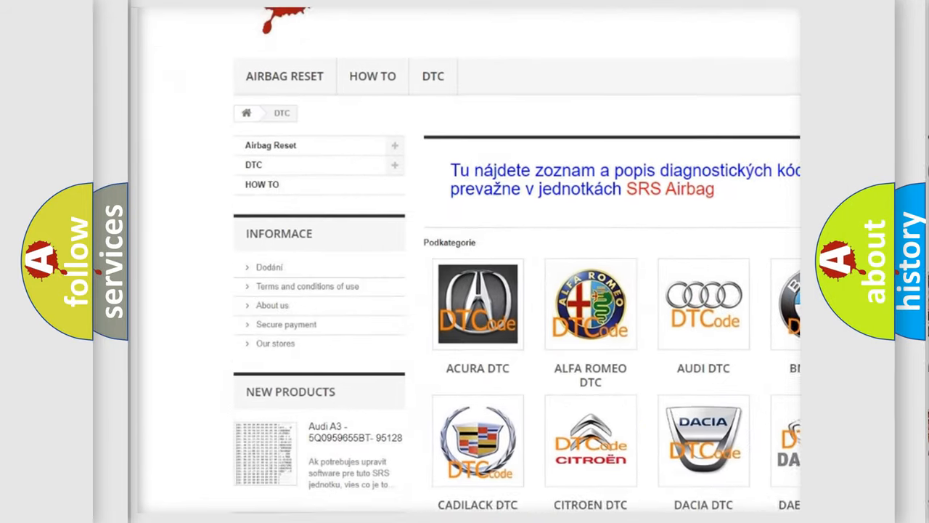
scroll("down", 3)
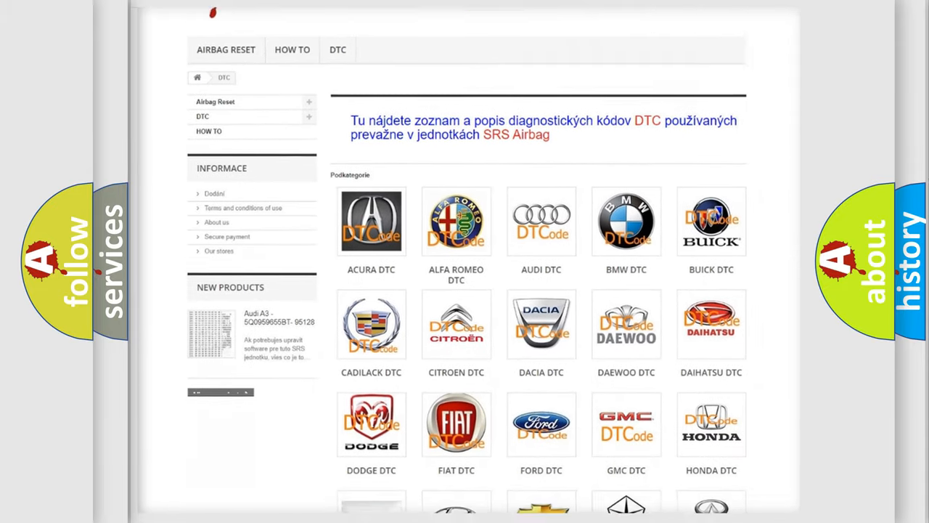
scroll("down", 3)
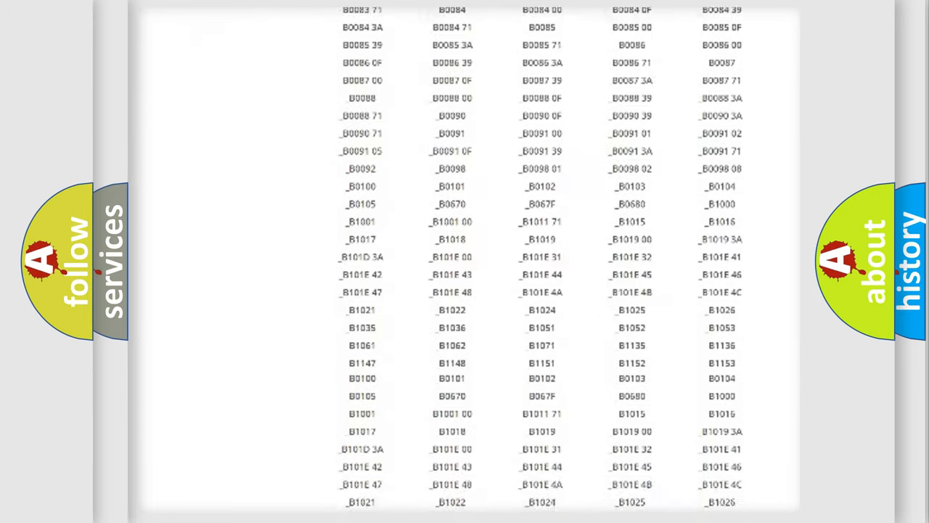
scroll("down", 3)
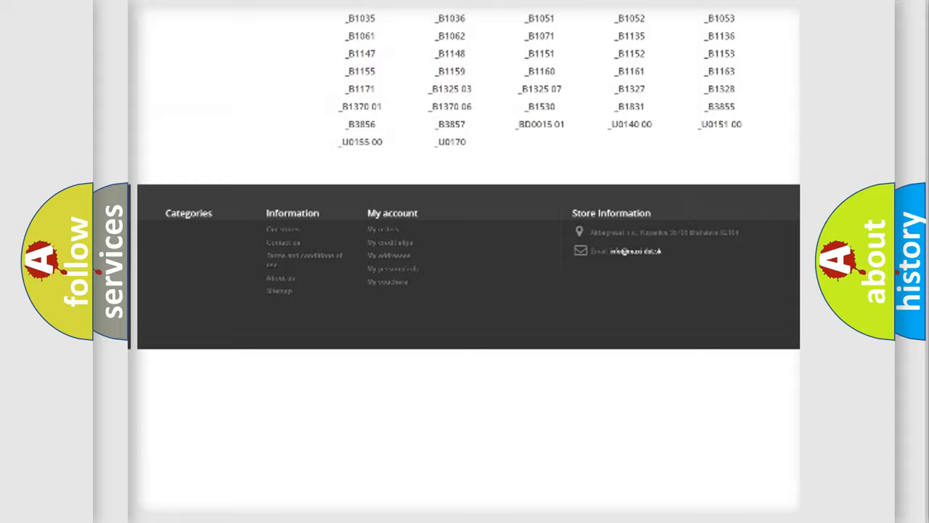